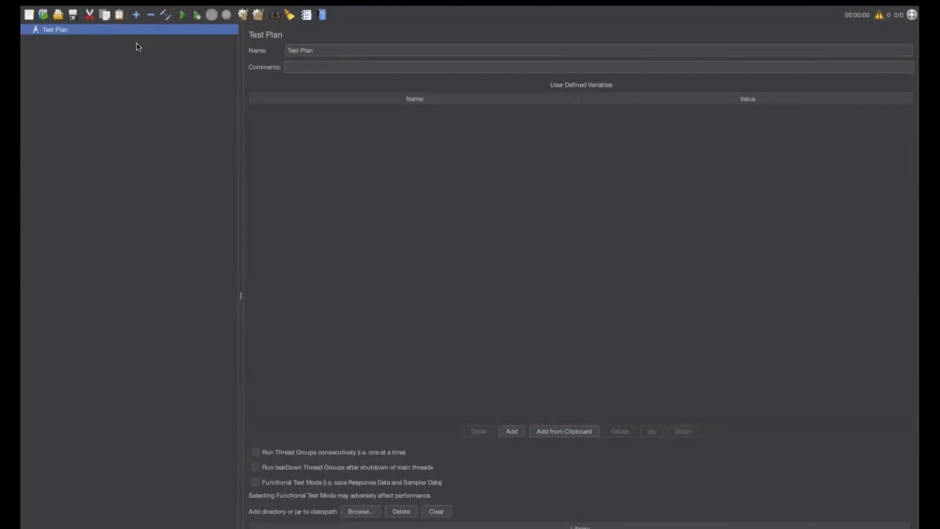
Step: Add a thread group named 'Local 1 Thread Group' and add an HTTP Request sampler to it
right_click(54, 30)
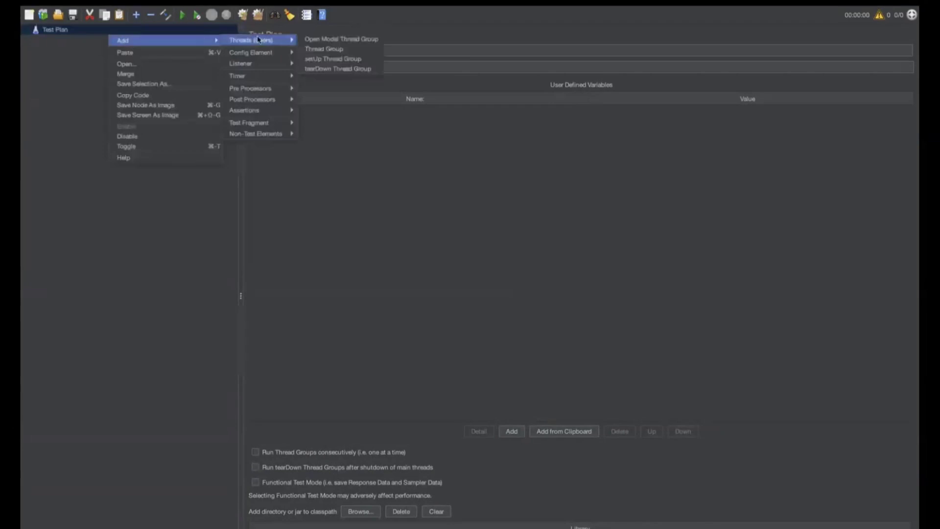
click(324, 48)
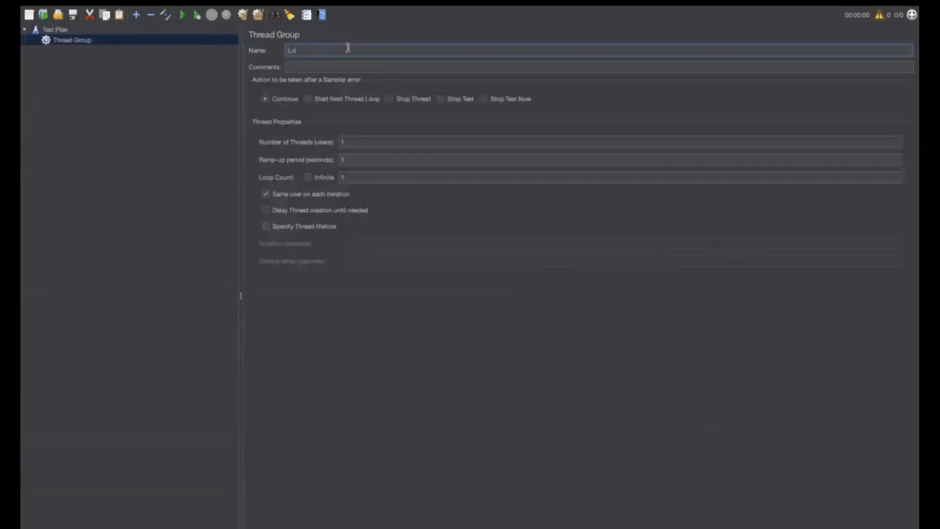
text(Local 1)
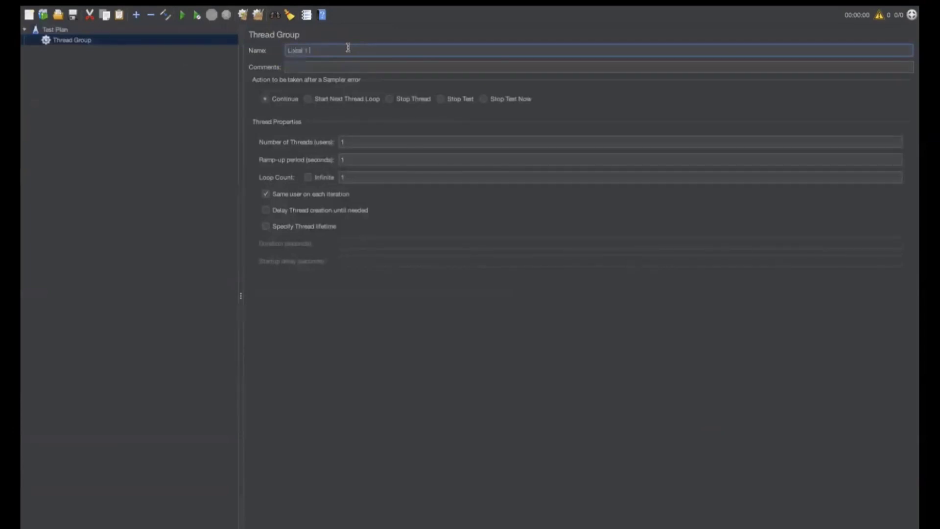
text(Thread Grp)
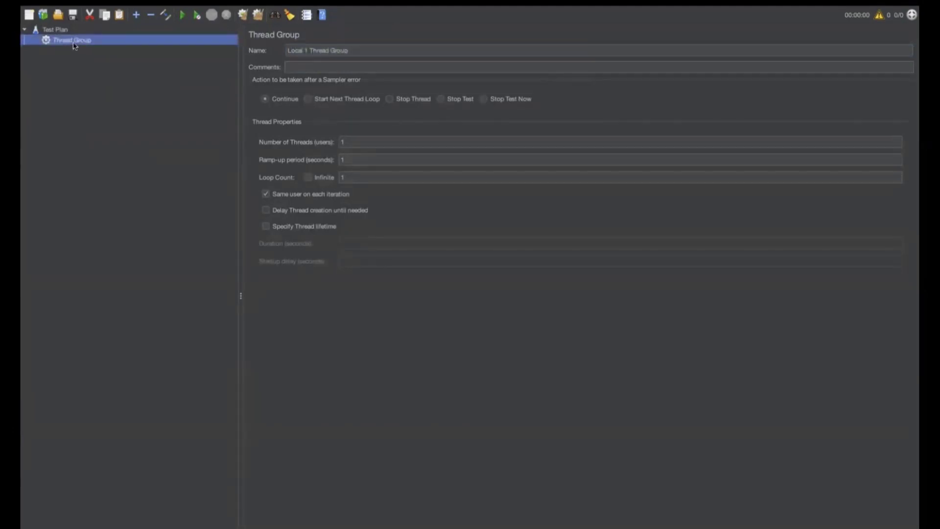
right_click(71, 40)
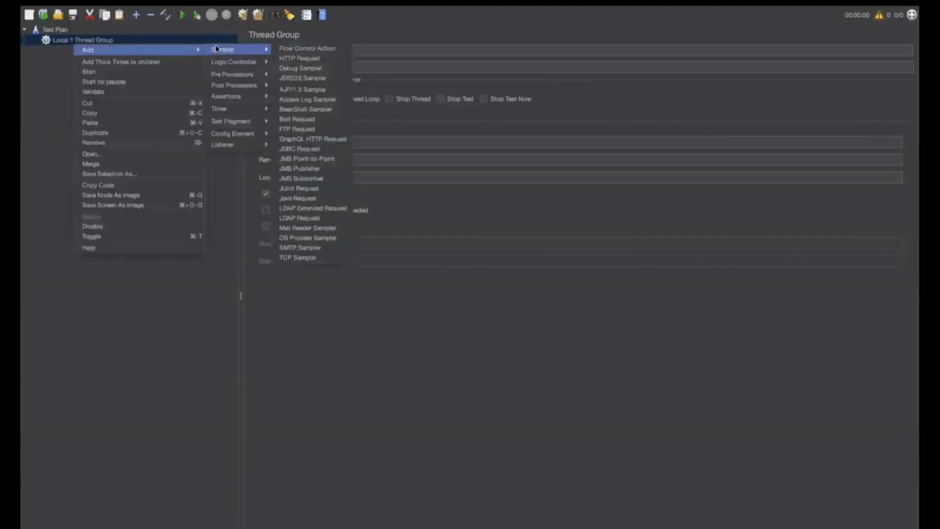
click(299, 59)
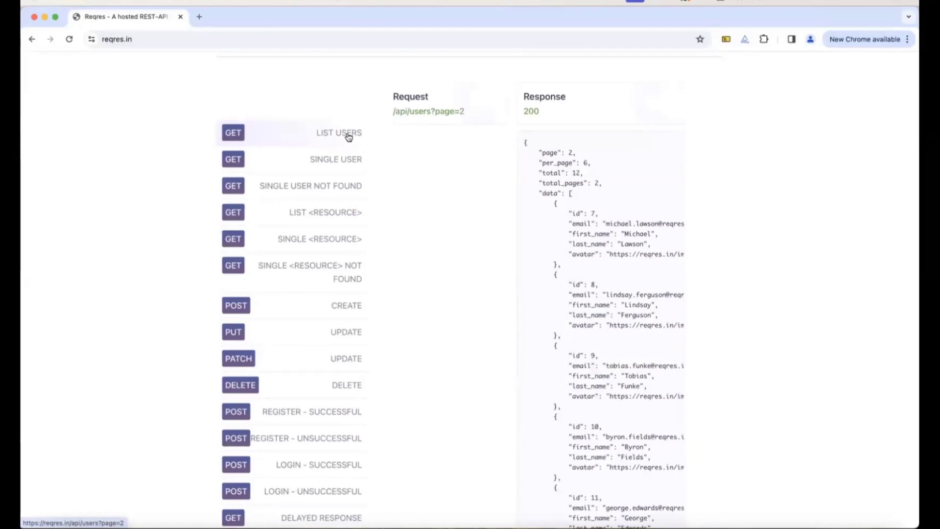
mouse_move(319, 163)
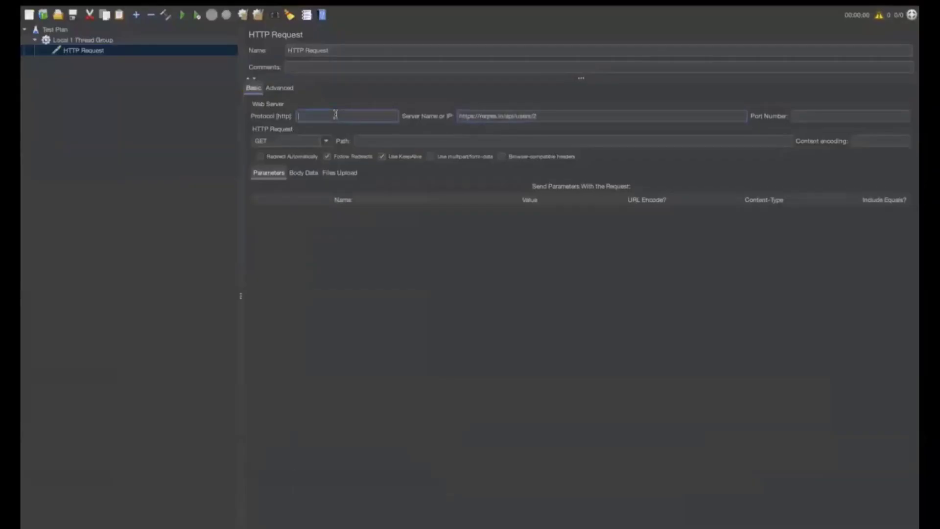
text(https)
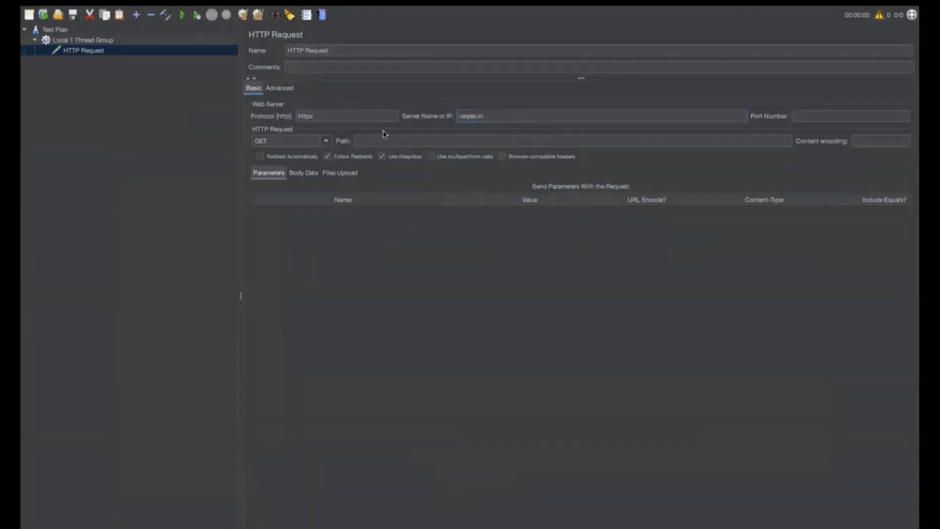
text(/api/users/2)
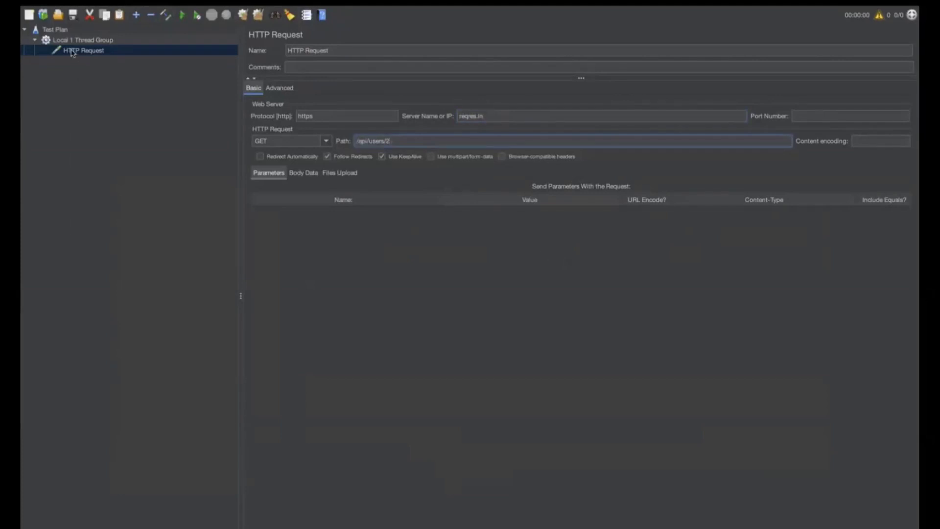
click(89, 40)
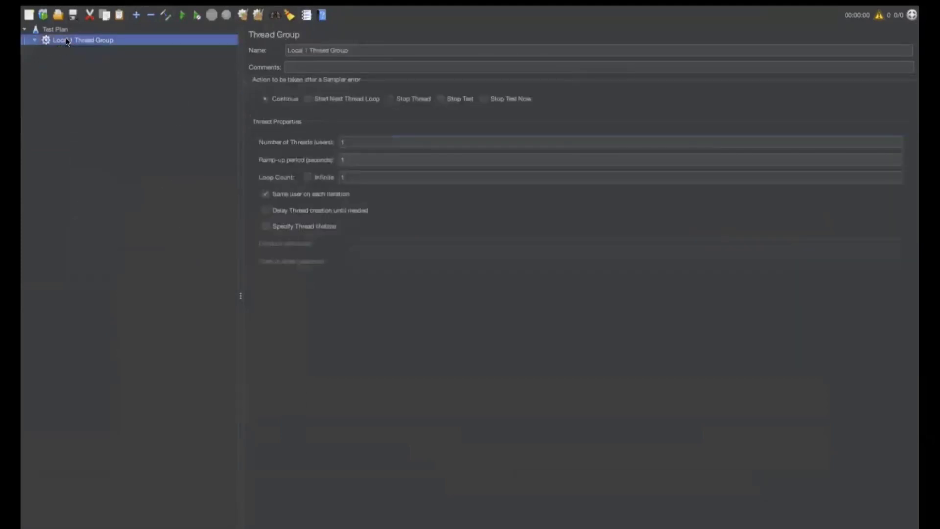
Step: Add a View Results Tree listener, run the test unsaved, and view the users/2 response data
right_click(82, 40)
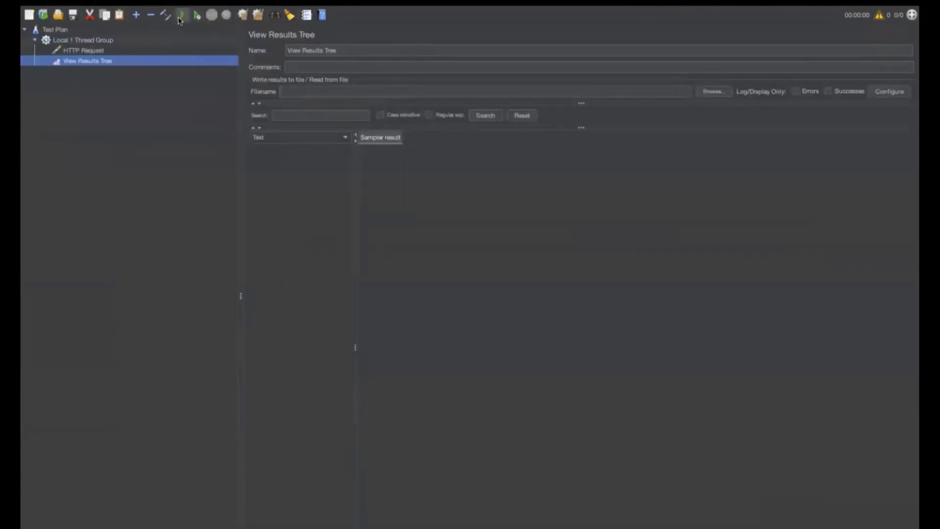
click(181, 14)
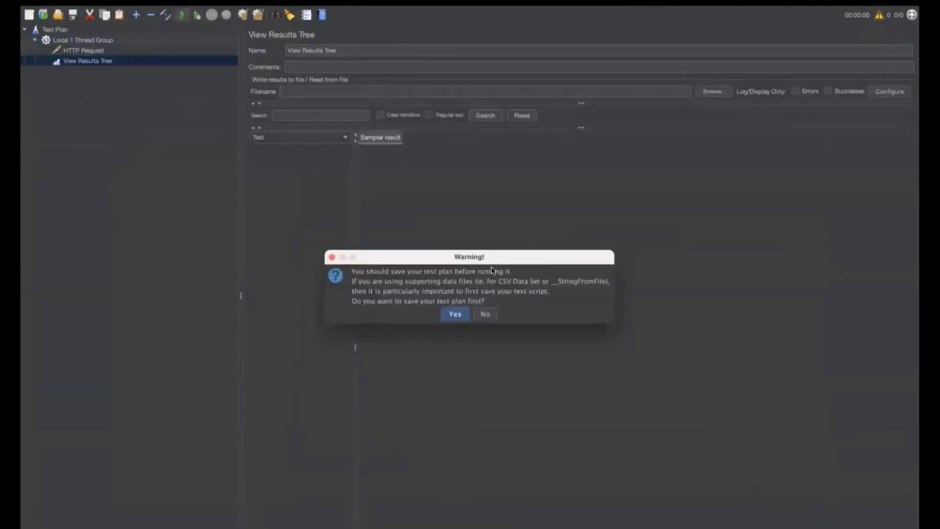
click(484, 313)
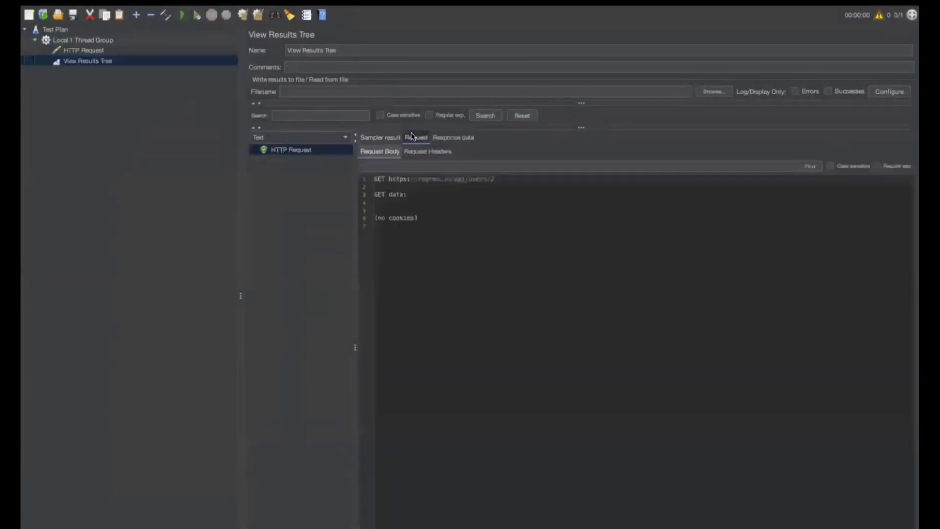
click(453, 137)
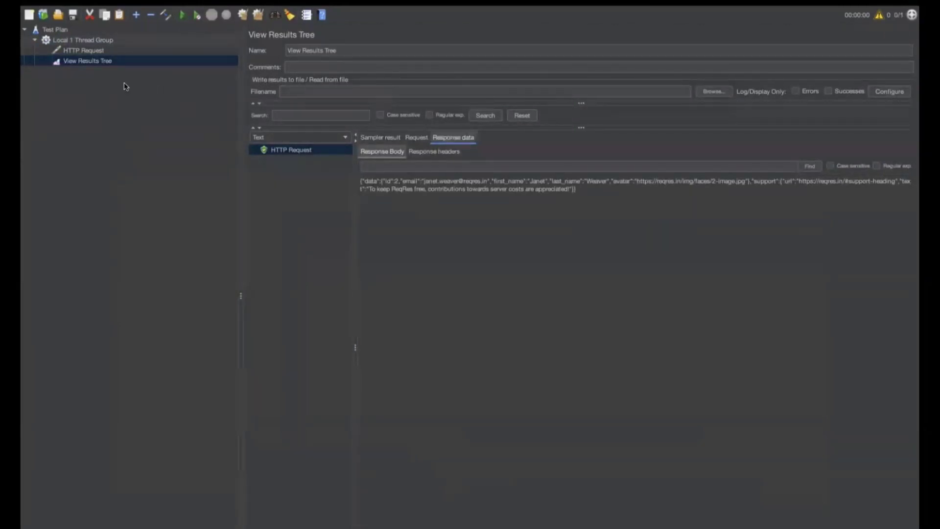
Step: Clear the HTTP Request path and add Test Plan user variable Path = /api/users/2
click(82, 50)
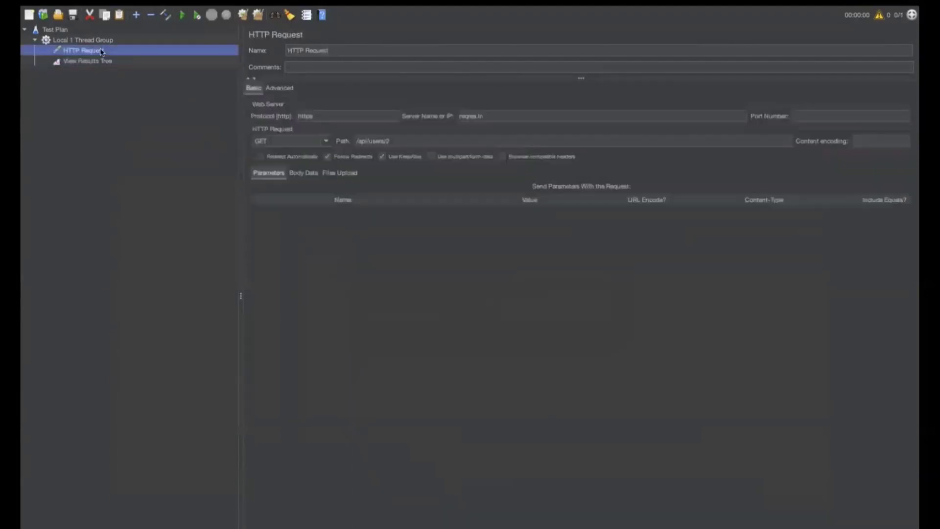
click(371, 140)
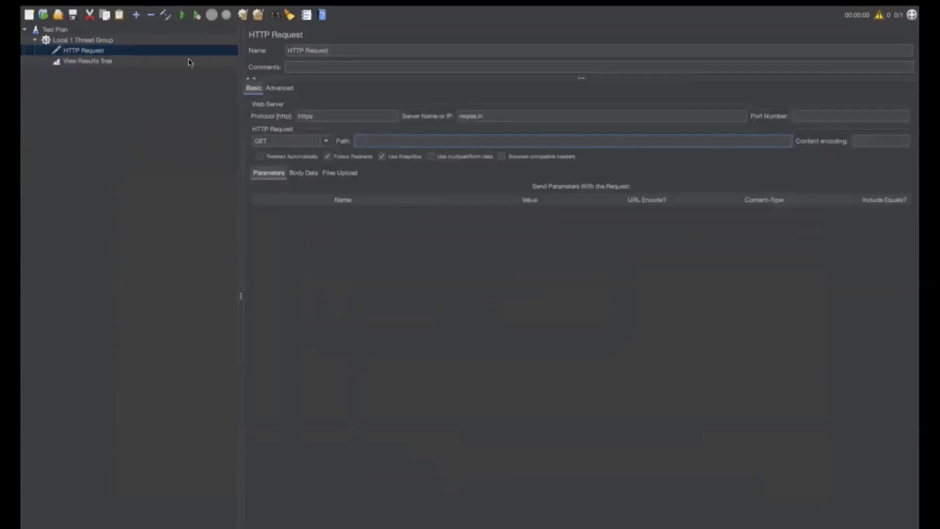
click(55, 29)
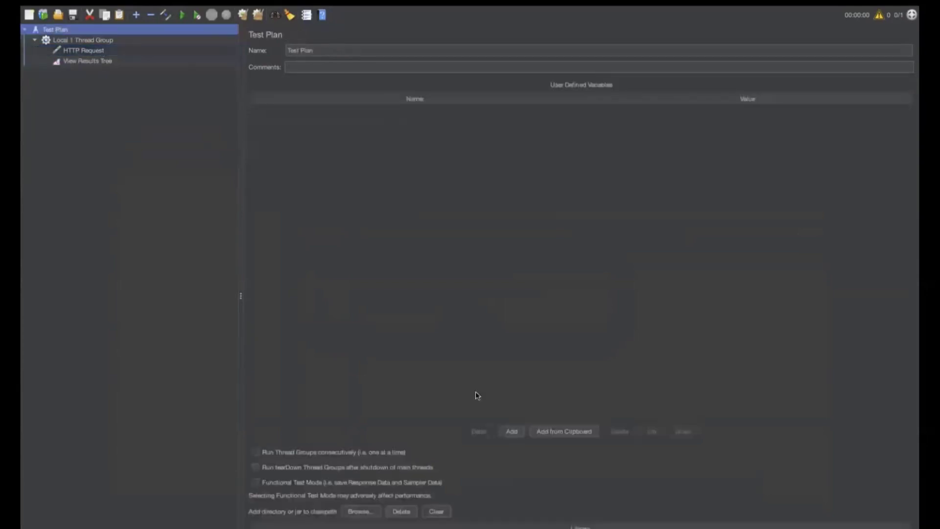
click(510, 431)
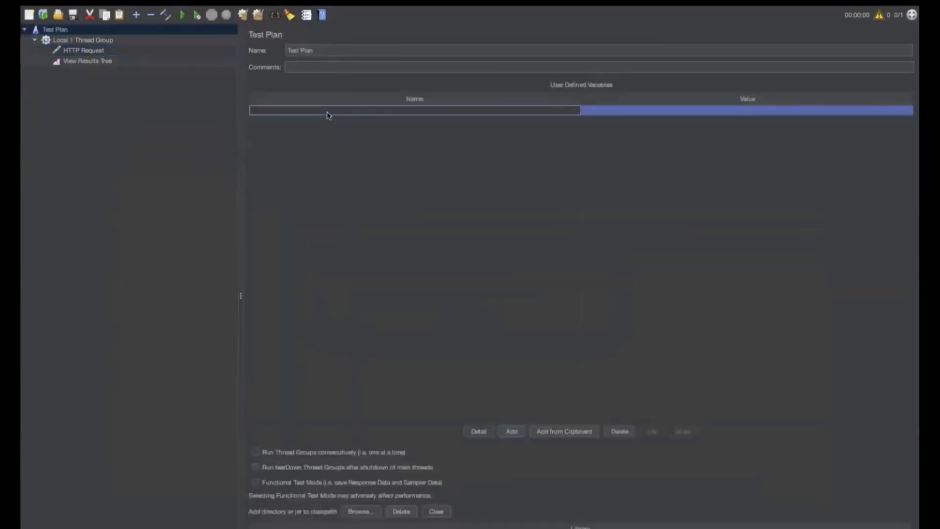
text(Path)
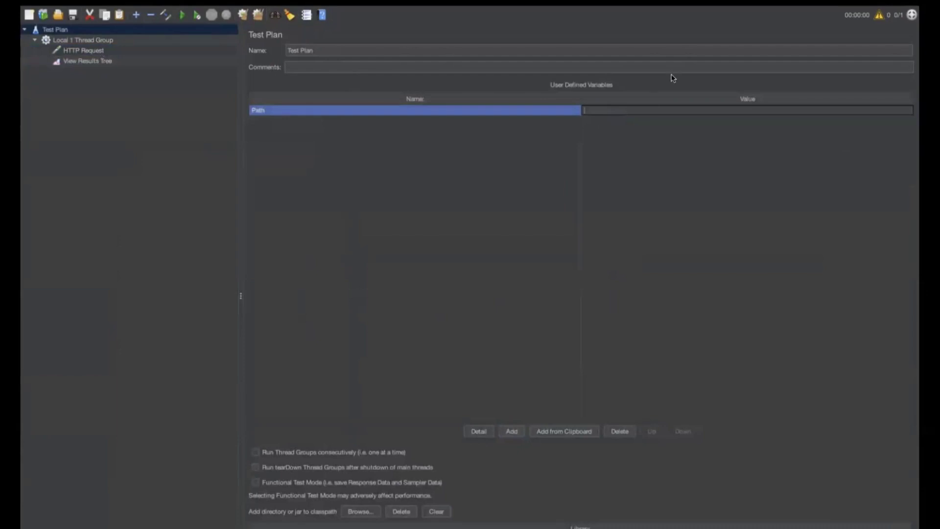
text(/api/users/2)
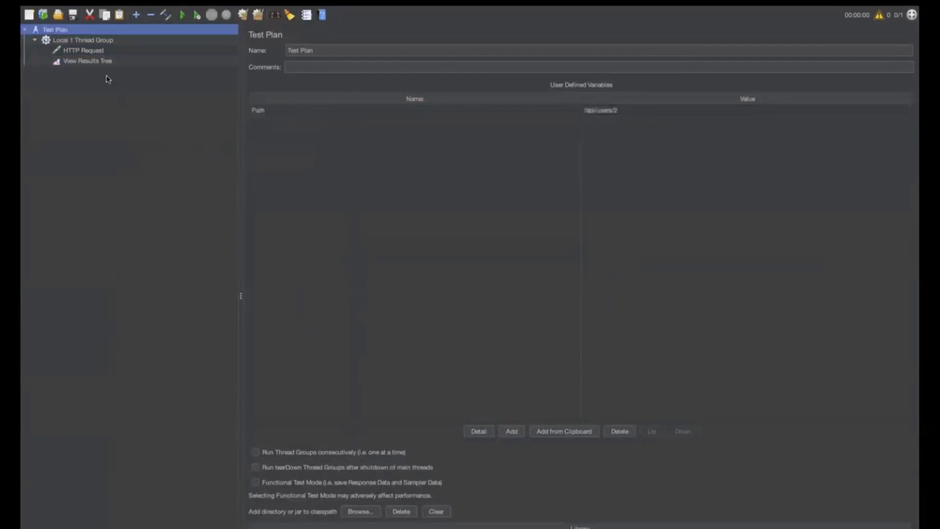
click(83, 51)
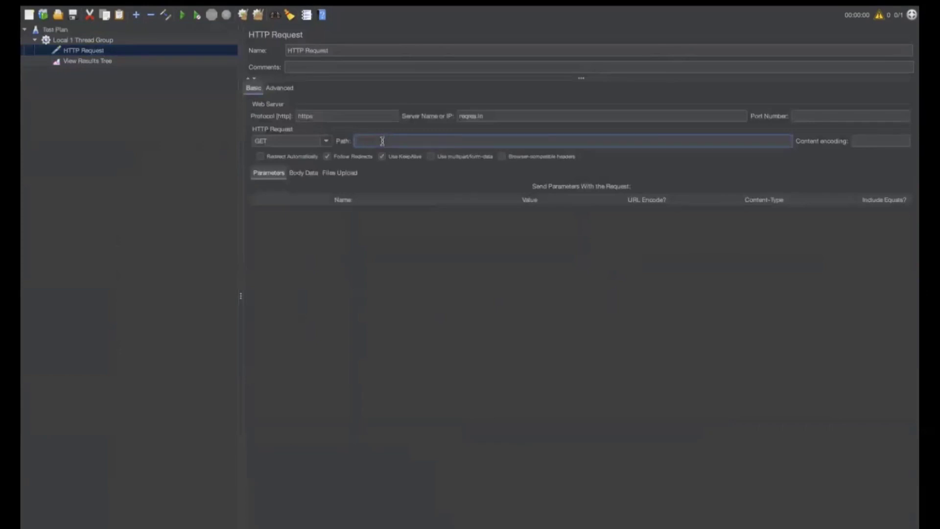
Step: Enter ${Path} as the HTTP Request path and show the empty View Results Tree
text(${Path)
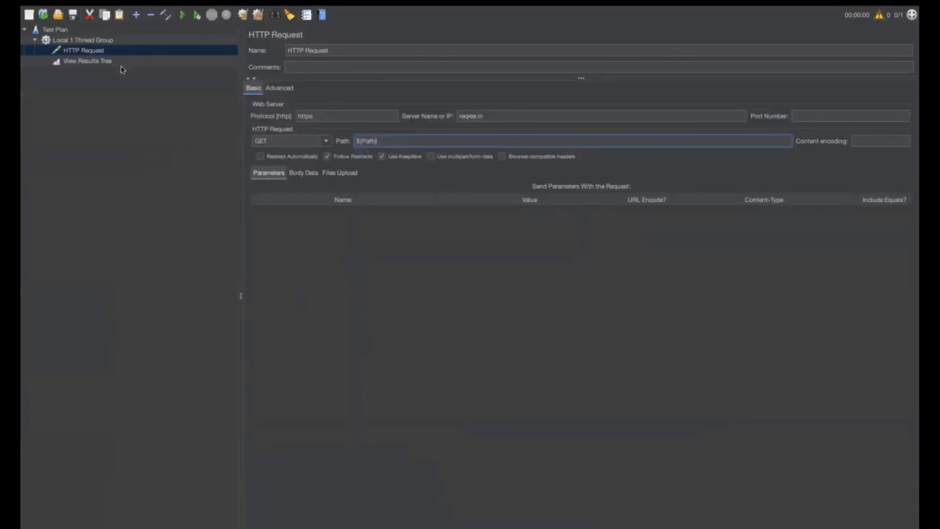
click(88, 61)
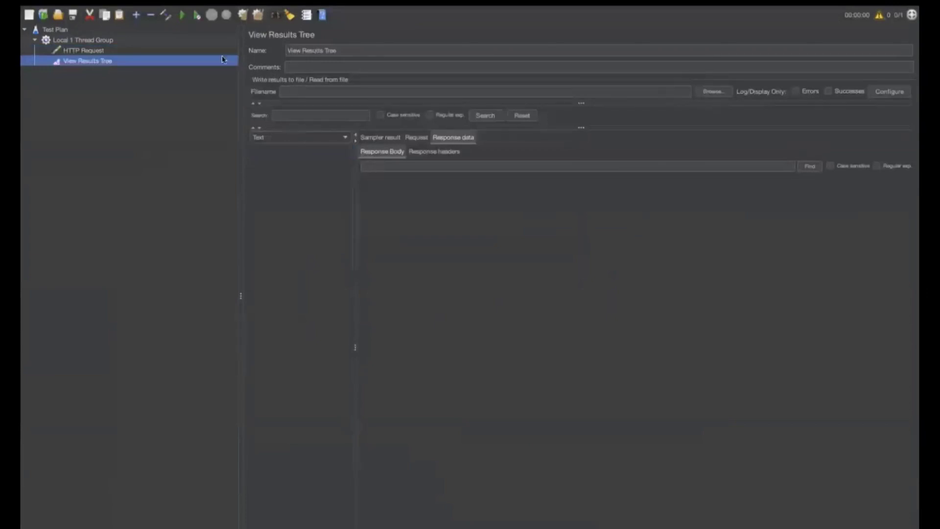
Step: Rerun the test without saving, then review the Path variable in the Test Plan
click(182, 15)
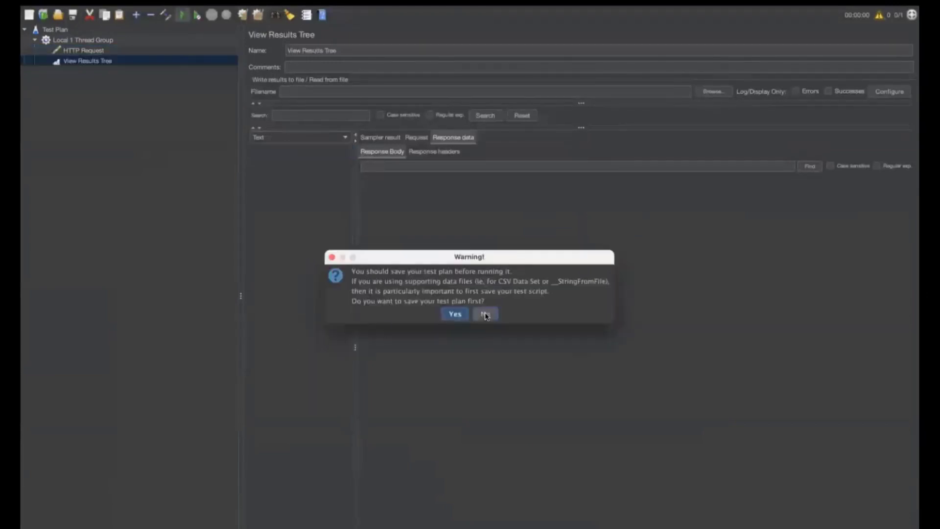
click(484, 313)
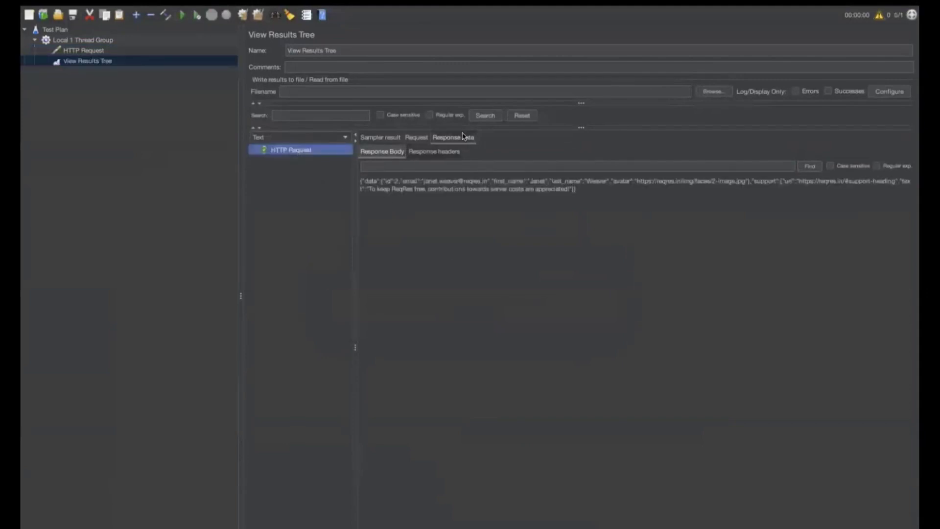
mouse_move(109, 109)
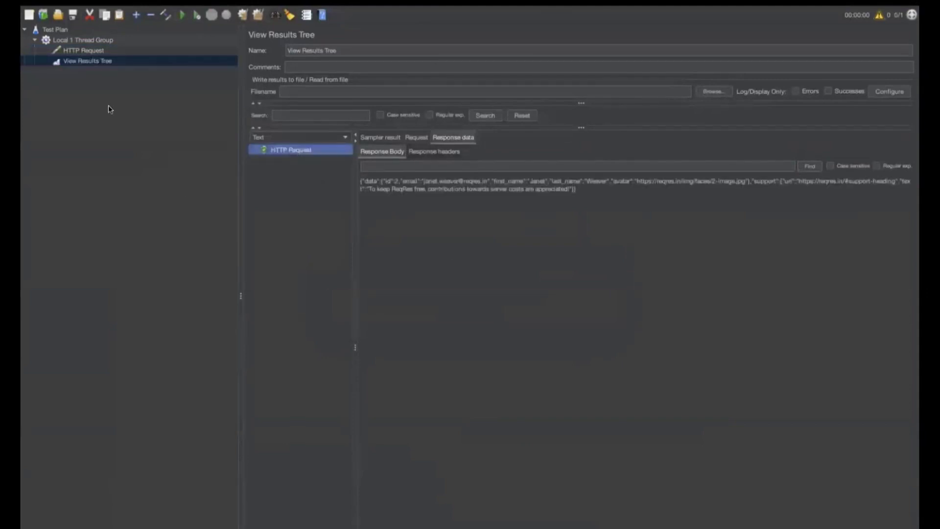
click(54, 29)
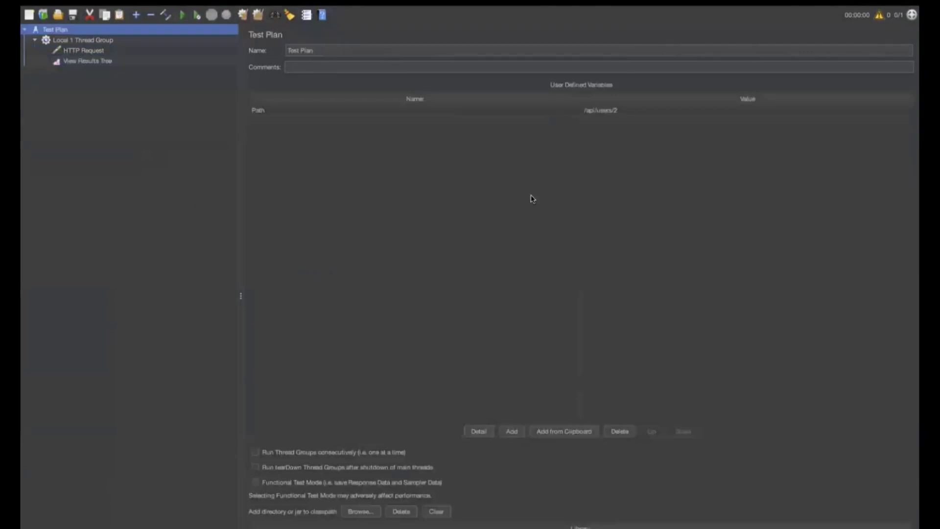